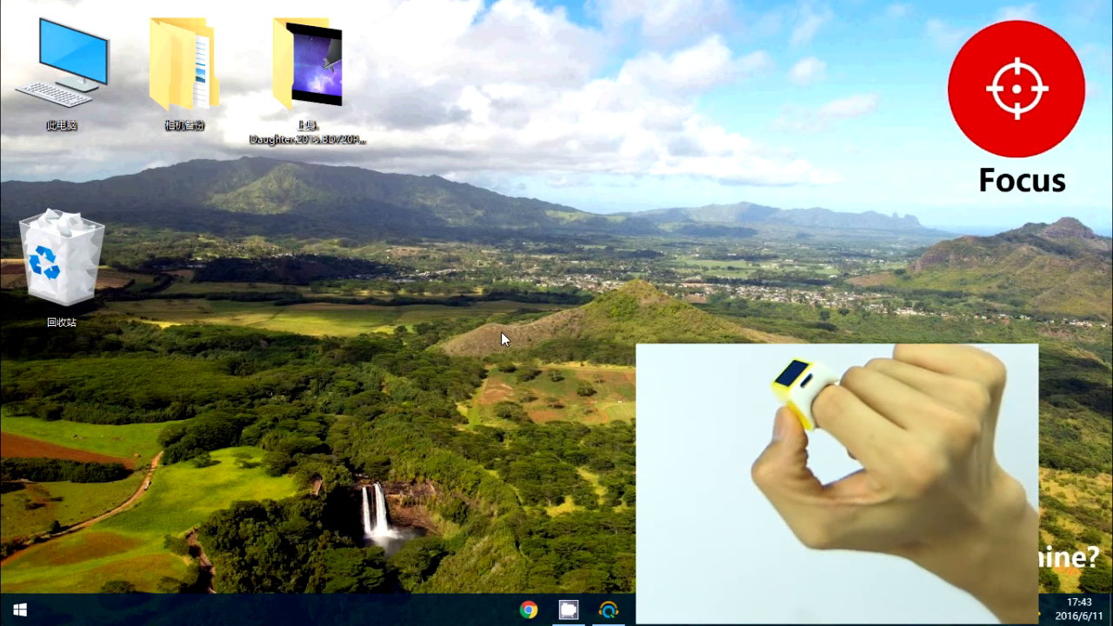
mouse_move(485, 26)
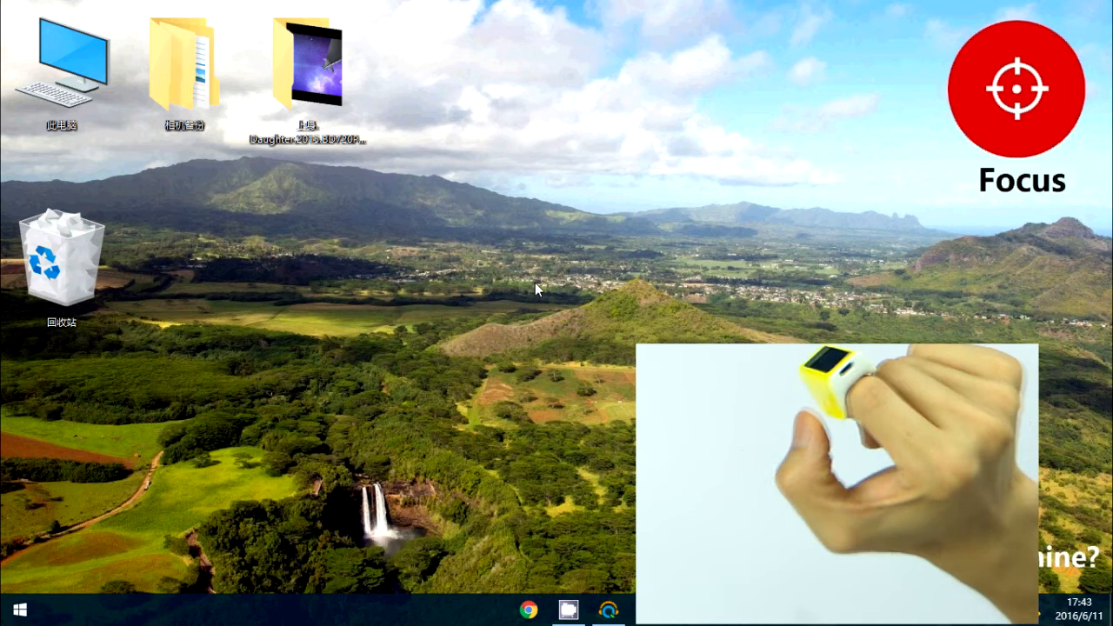
mouse_move(537, 530)
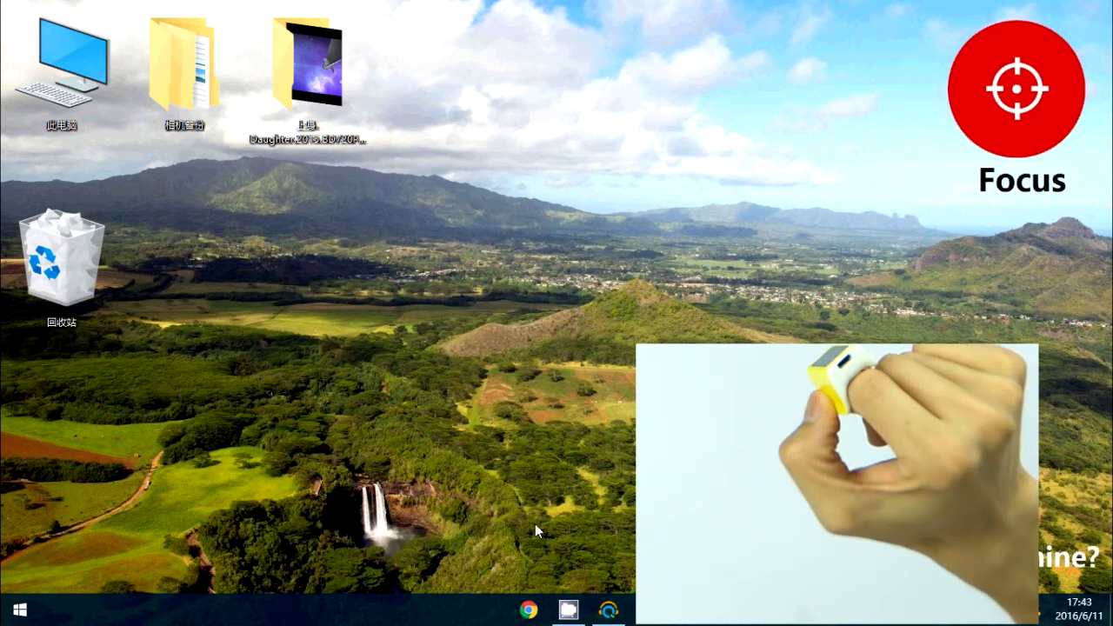
mouse_move(522, 266)
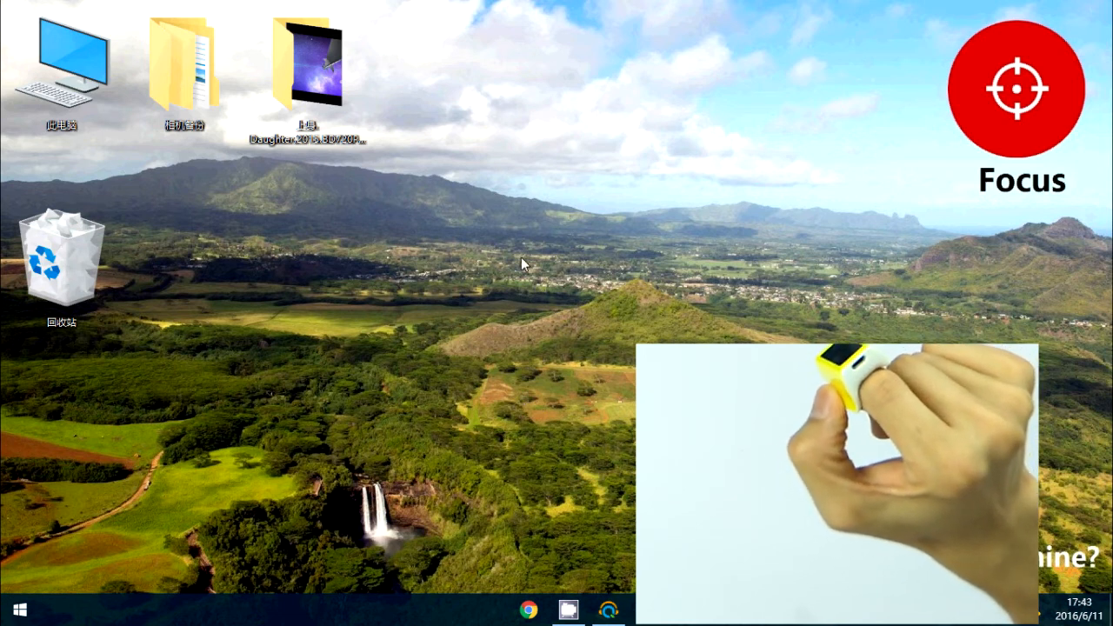
mouse_move(304, 315)
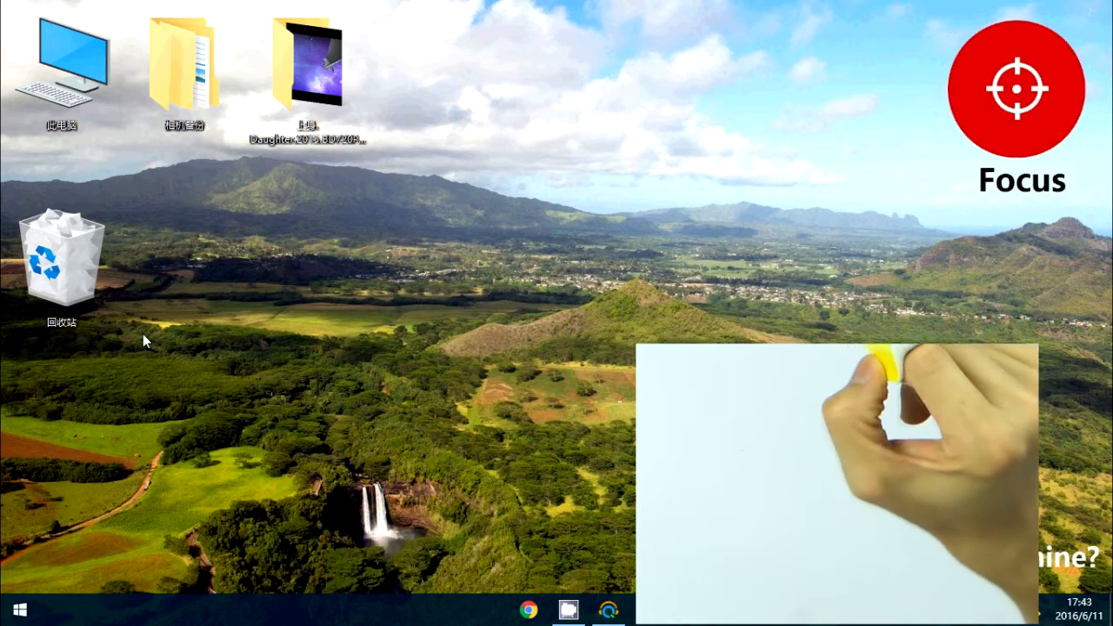
mouse_move(557, 272)
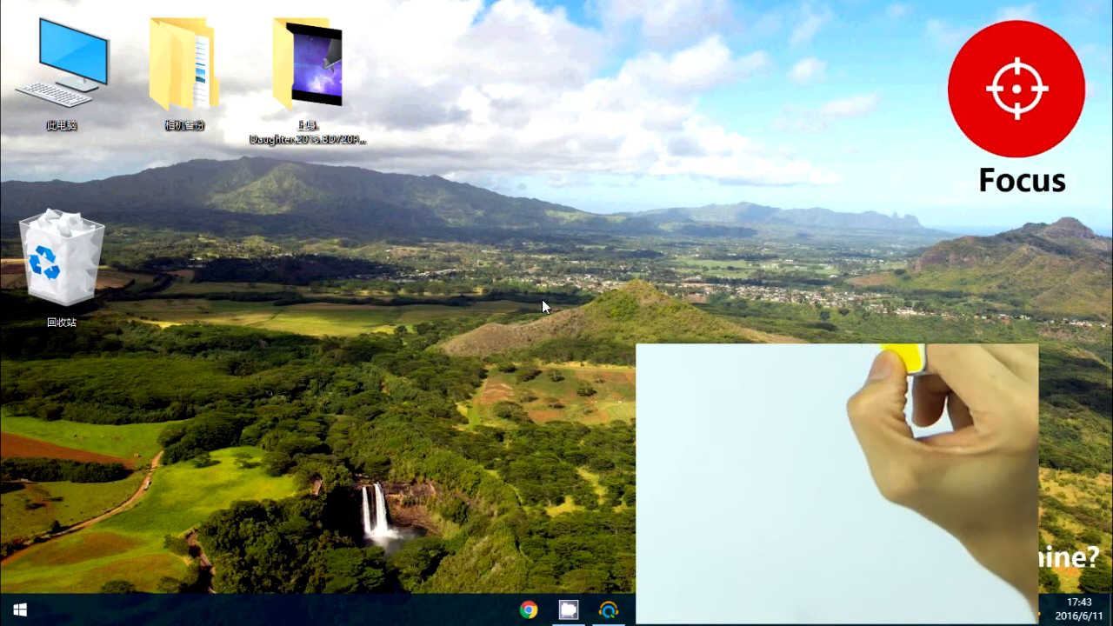
mouse_move(687, 307)
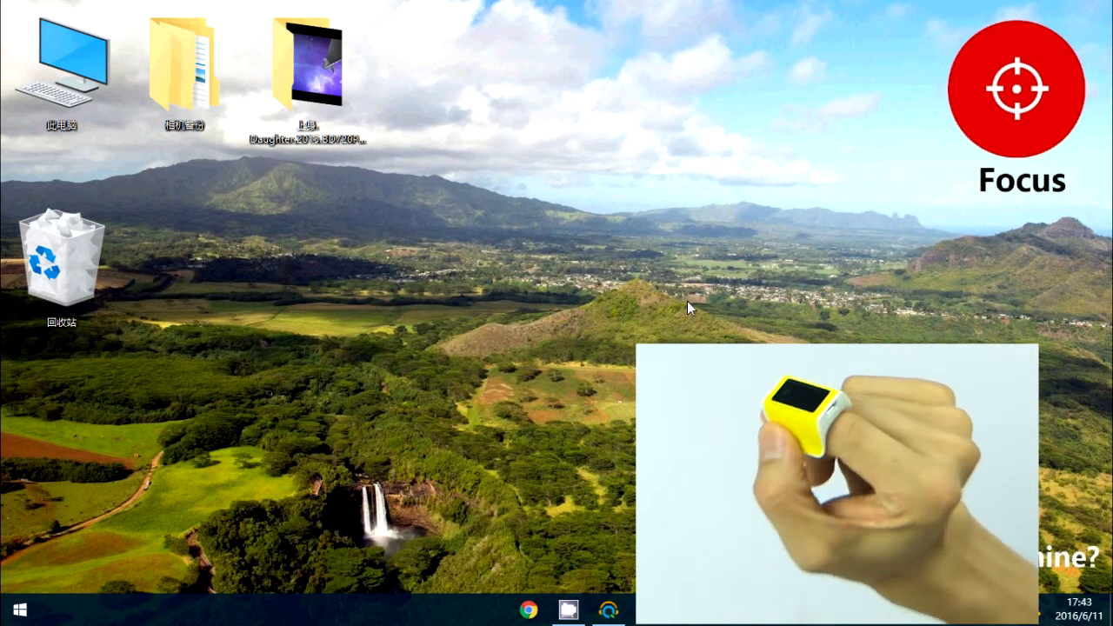
mouse_move(1037, 324)
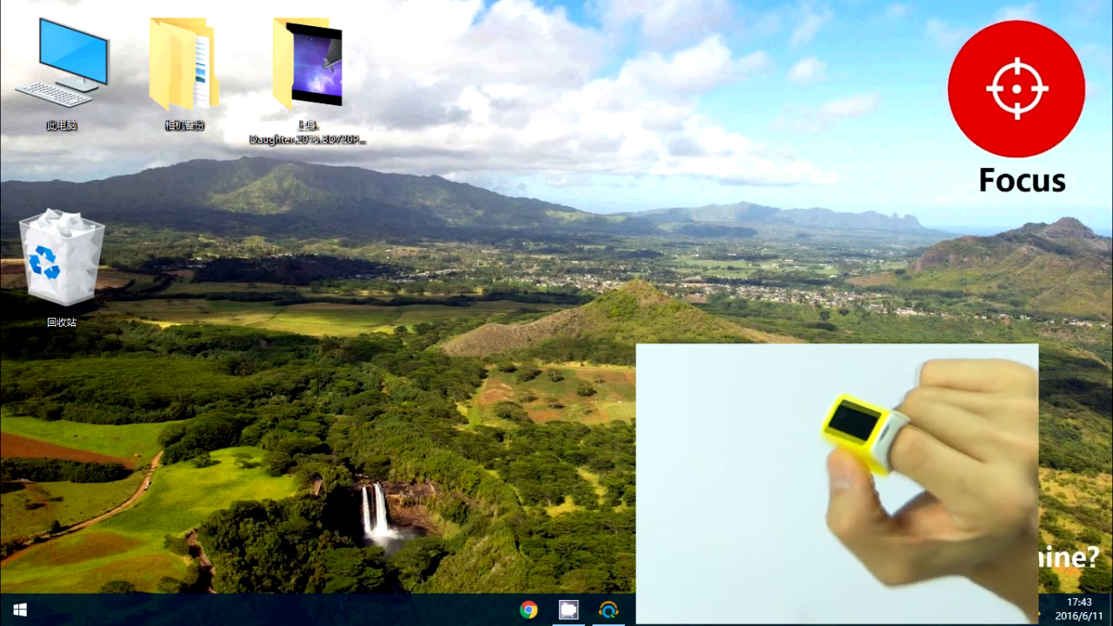
mouse_move(452, 257)
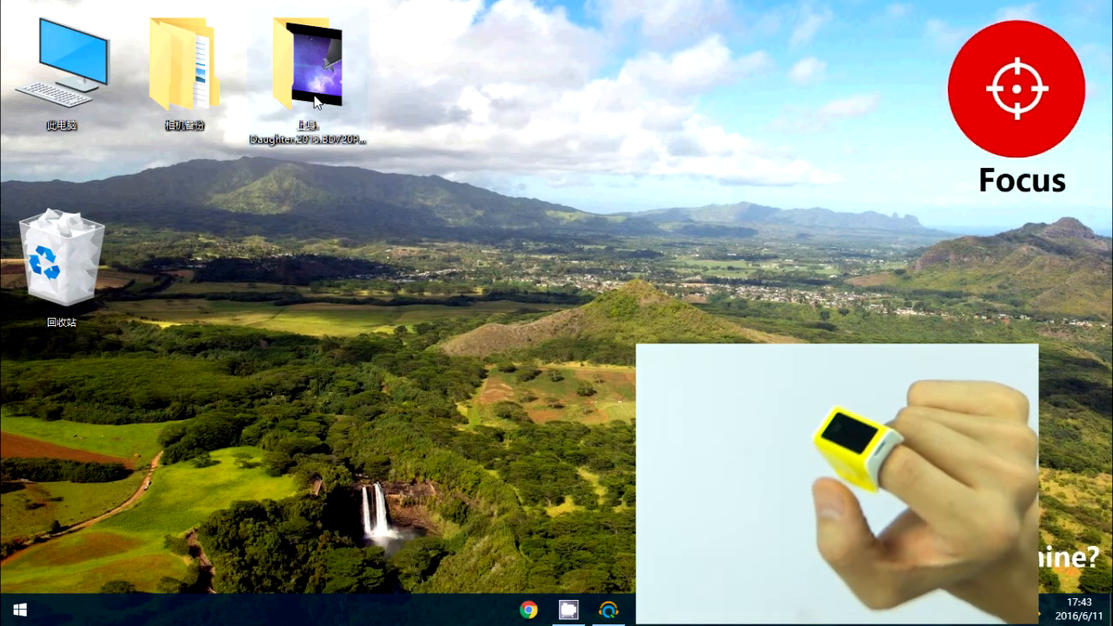
Step: Open the movie folder and drag its MP4 video file onto the desktop
double_click(309, 70)
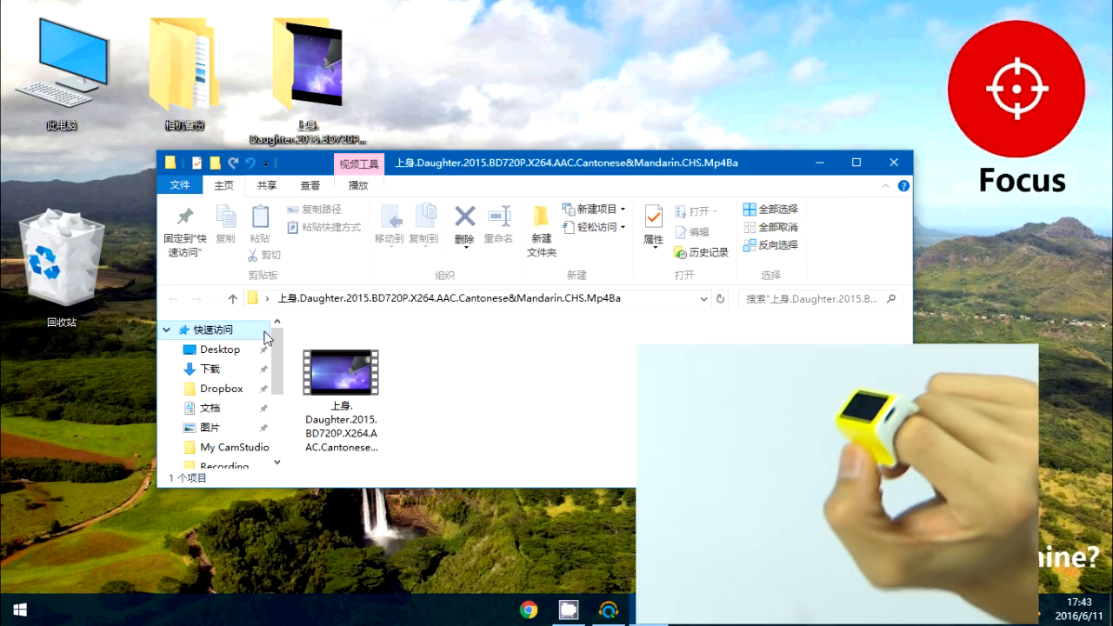
mouse_move(339, 370)
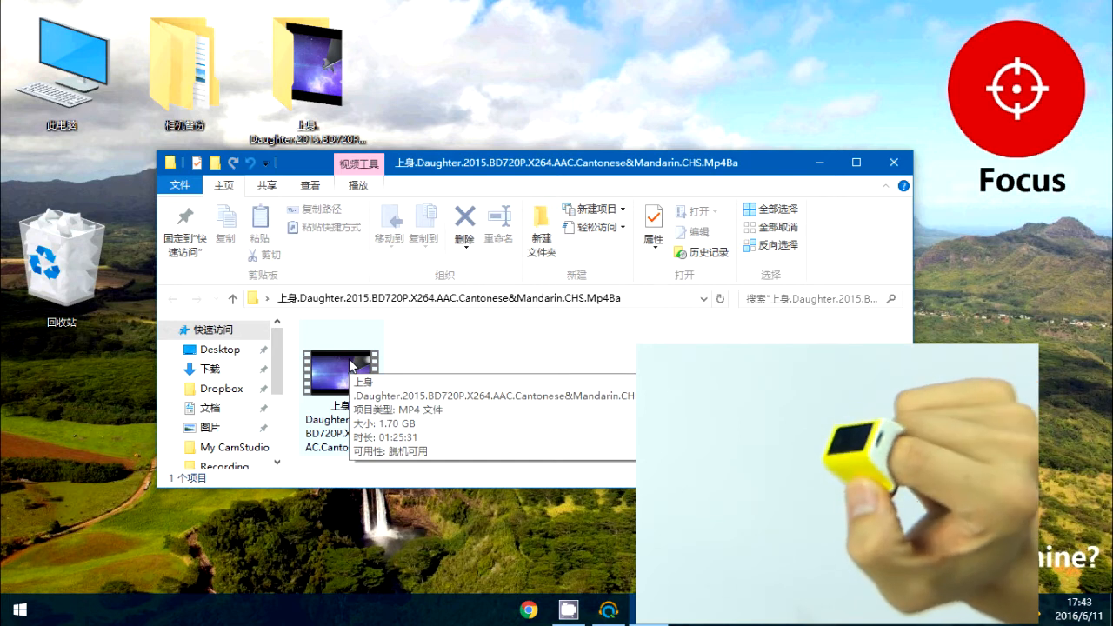
drag(342, 370, 113, 470)
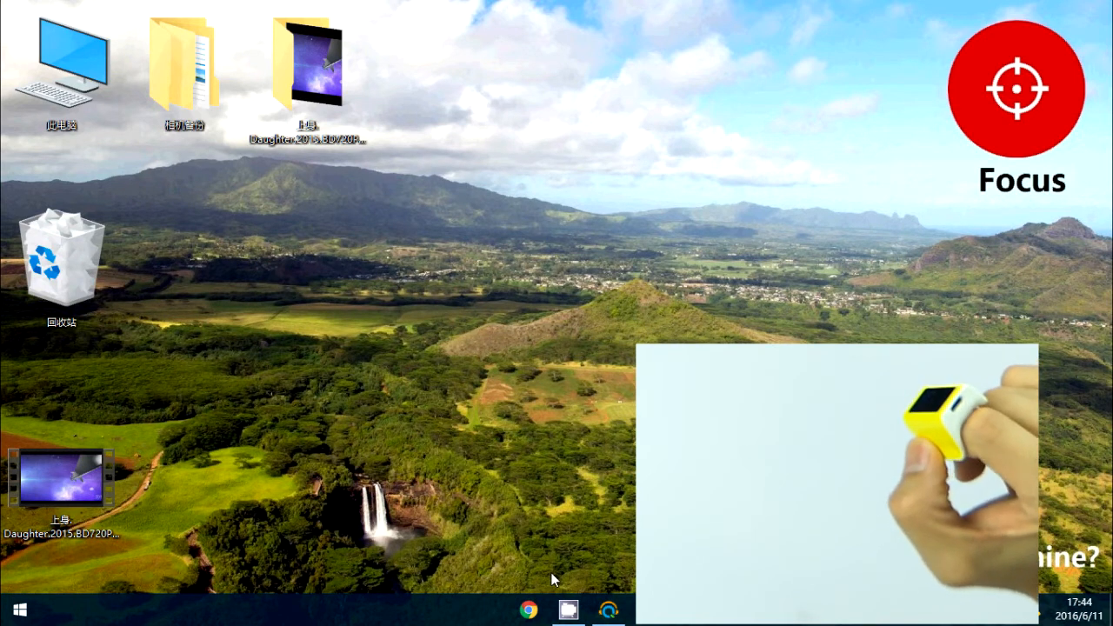
mouse_move(528, 607)
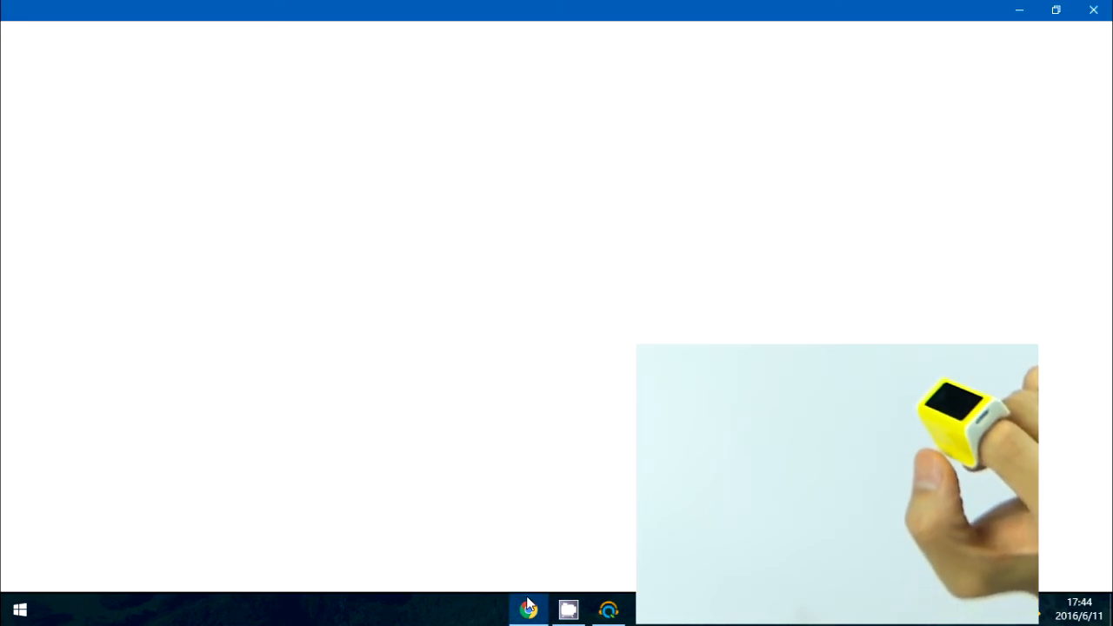
Step: Launch Chrome and load the bookmarked YouTube channel from the bookmarks bar
click(529, 609)
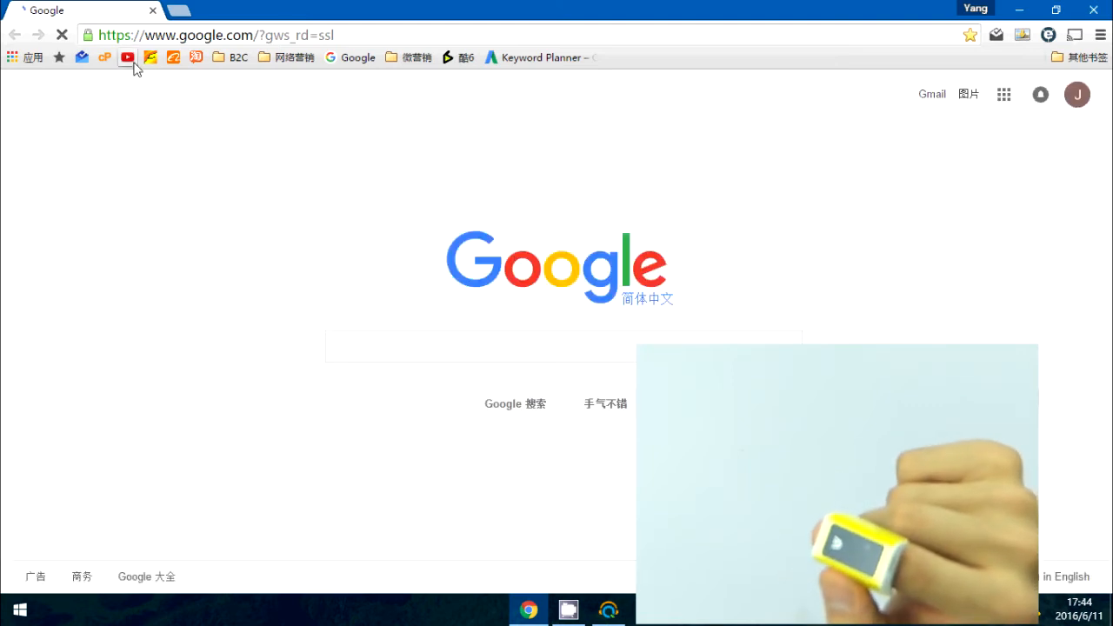
click(564, 345)
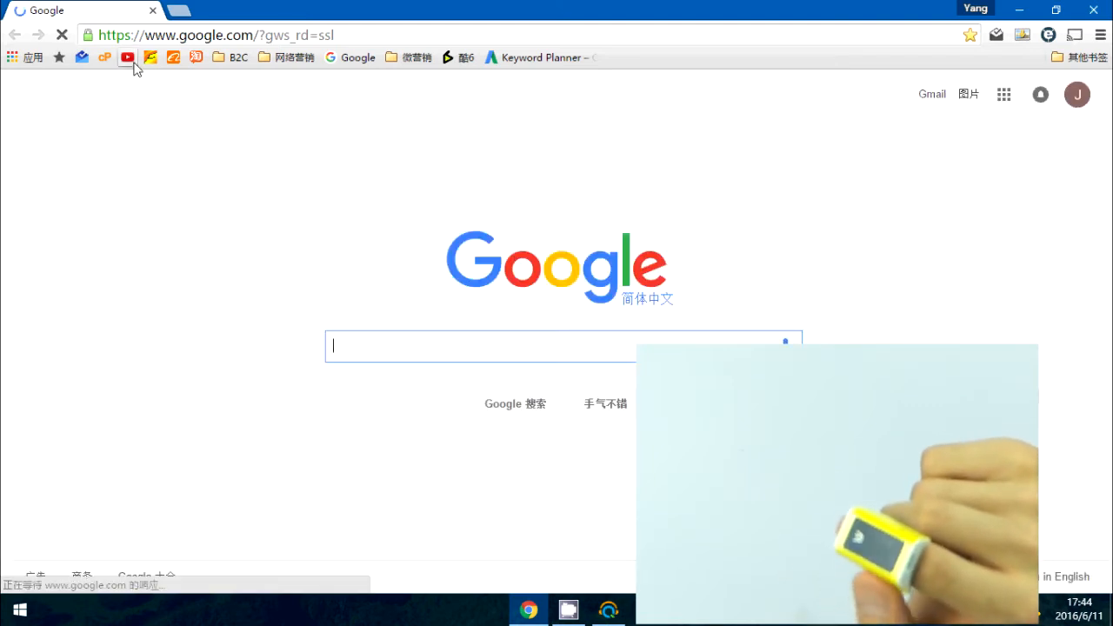
click(128, 58)
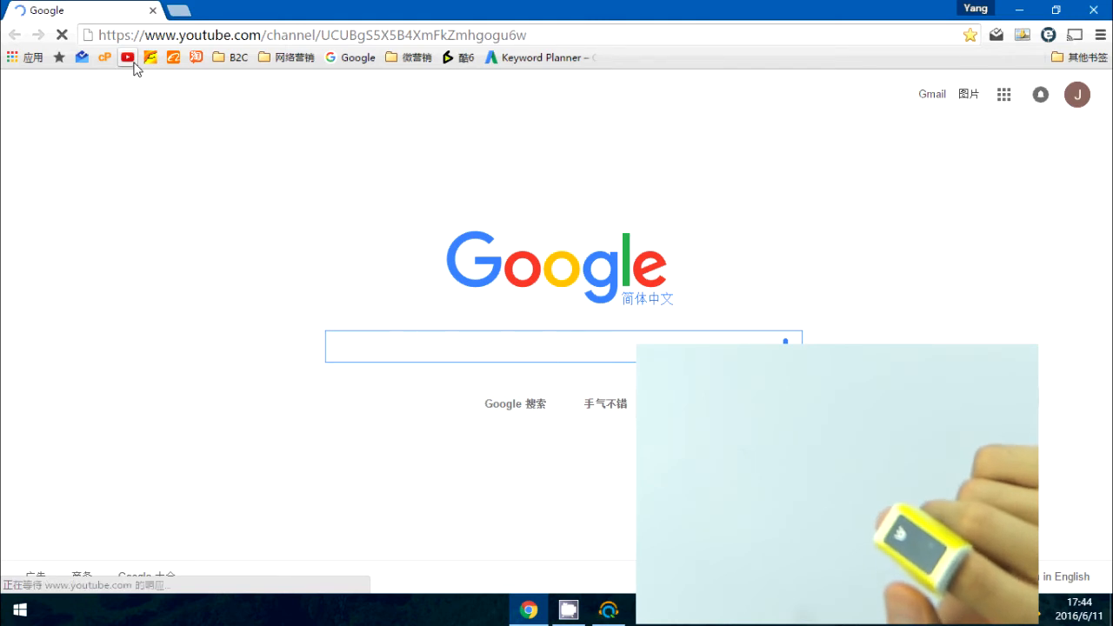
Step: Load the China Unboxing channel page, scroll through its uploads and playlist, then return to top
click(127, 58)
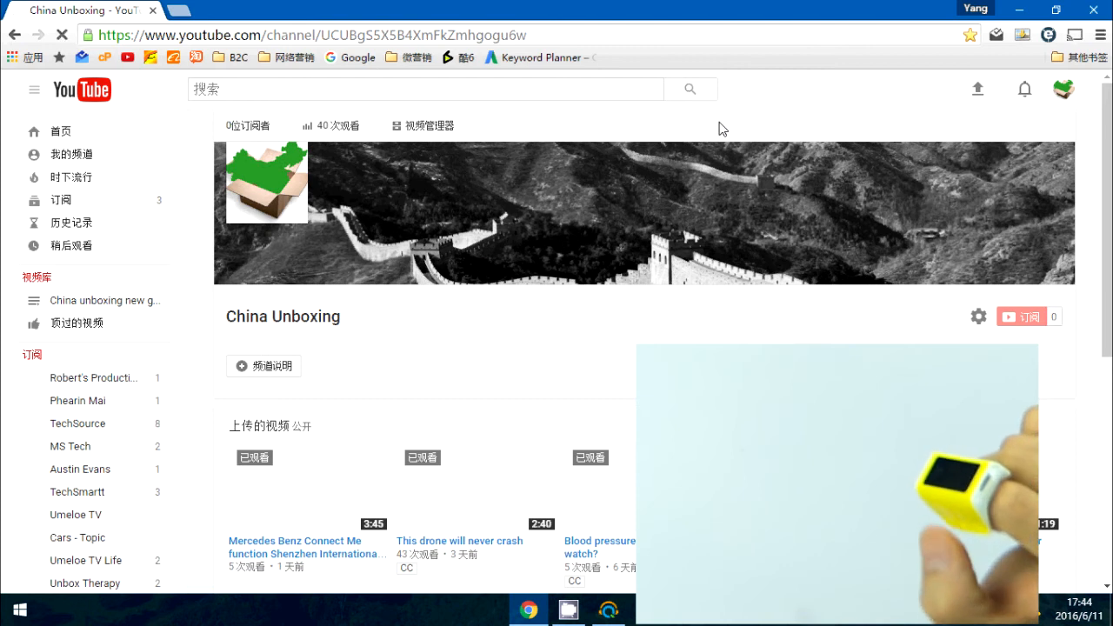
scroll(down, 3)
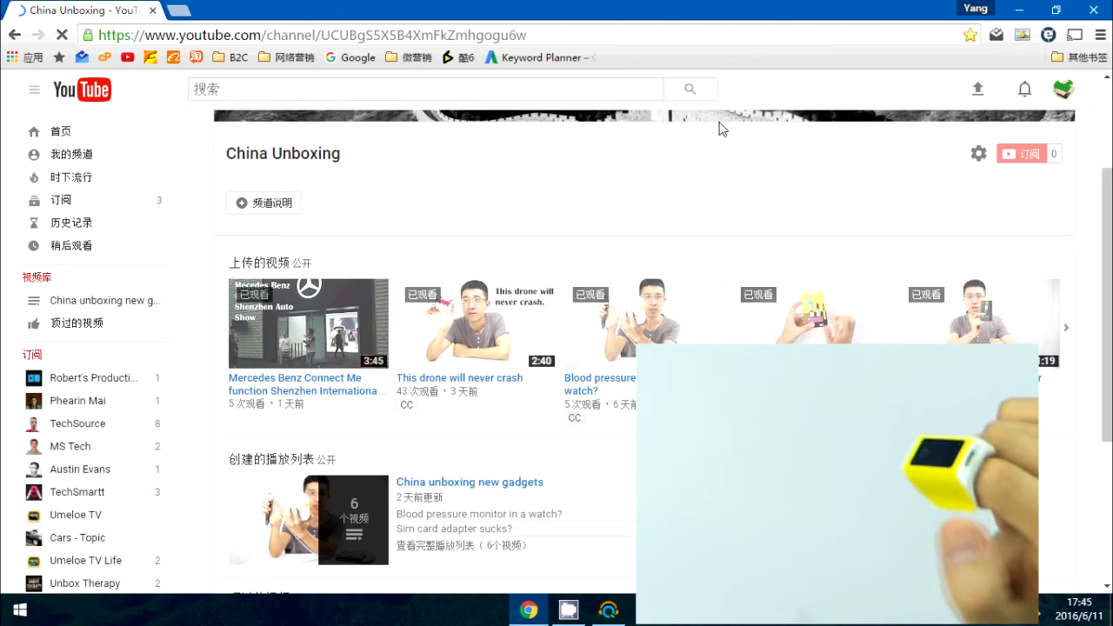
scroll(down, 3)
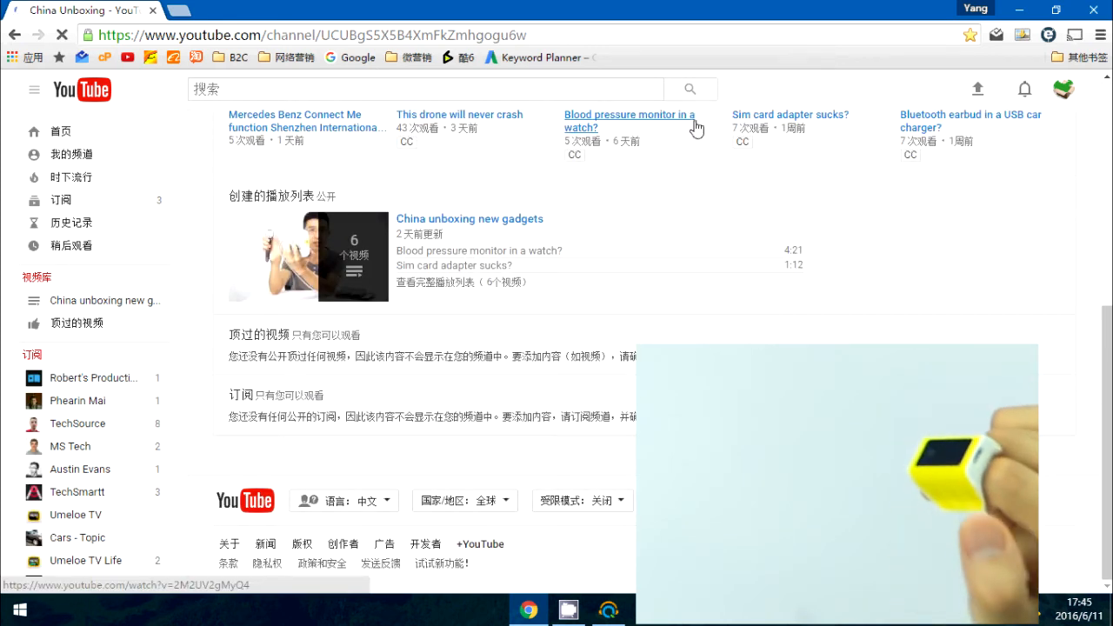
scroll(up, 3)
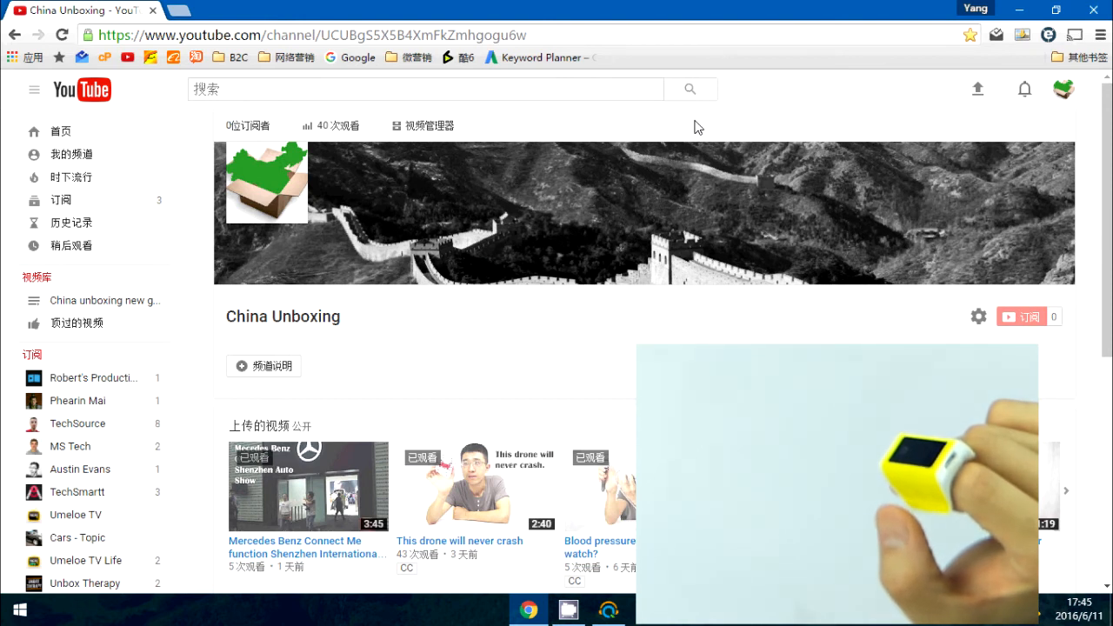
mouse_move(722, 99)
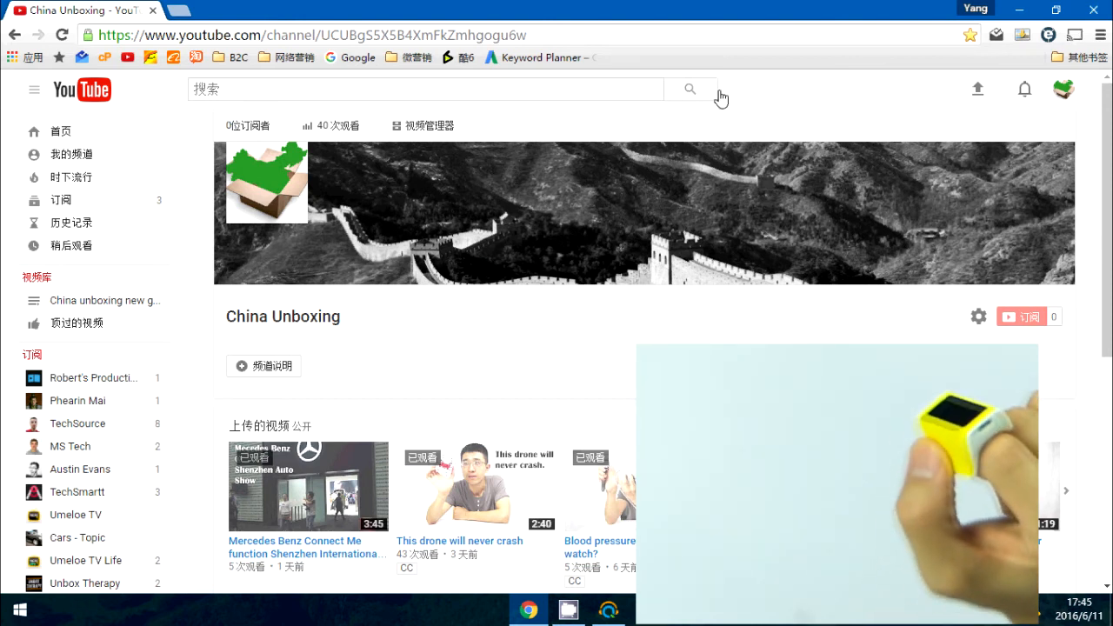